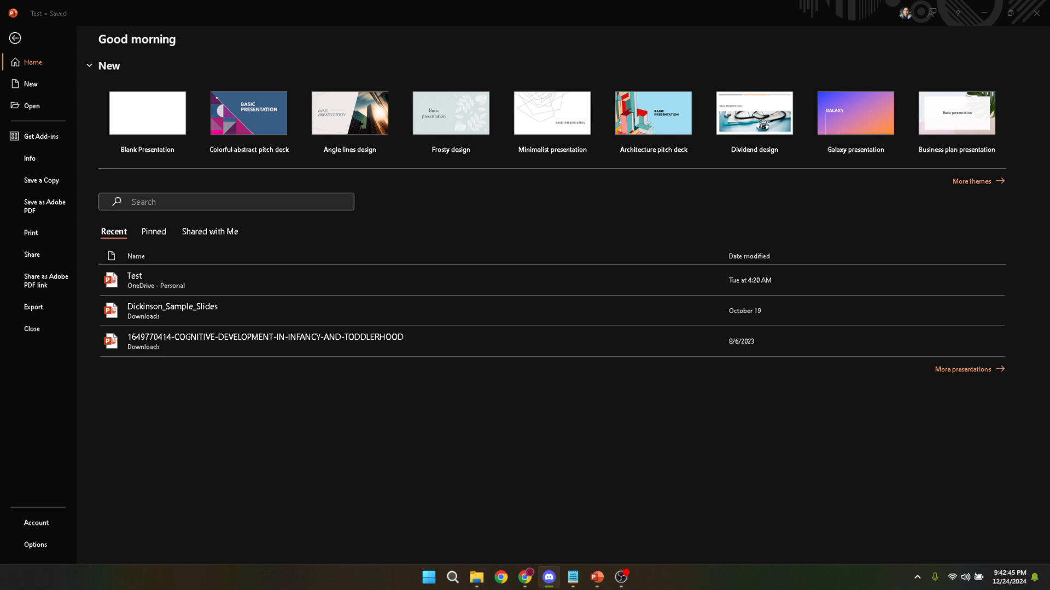
# Step: Bring up the Windows Start menu over PowerPoint's home screen
pyautogui.click(429, 577)
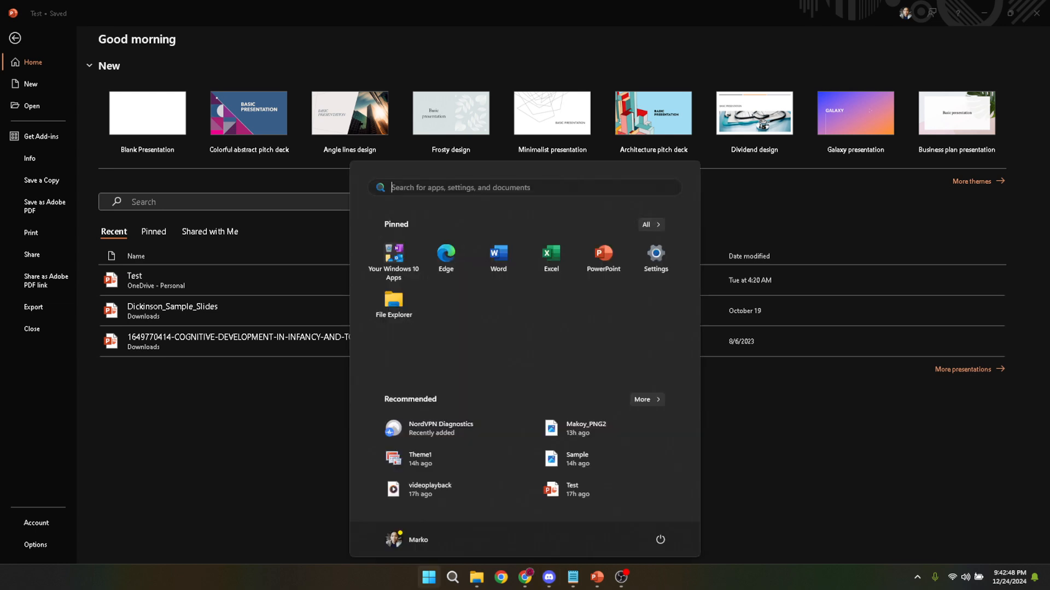
# Step: Search the Start menu for "presen" to surface PowerPoint as best match
pyautogui.write('pres')
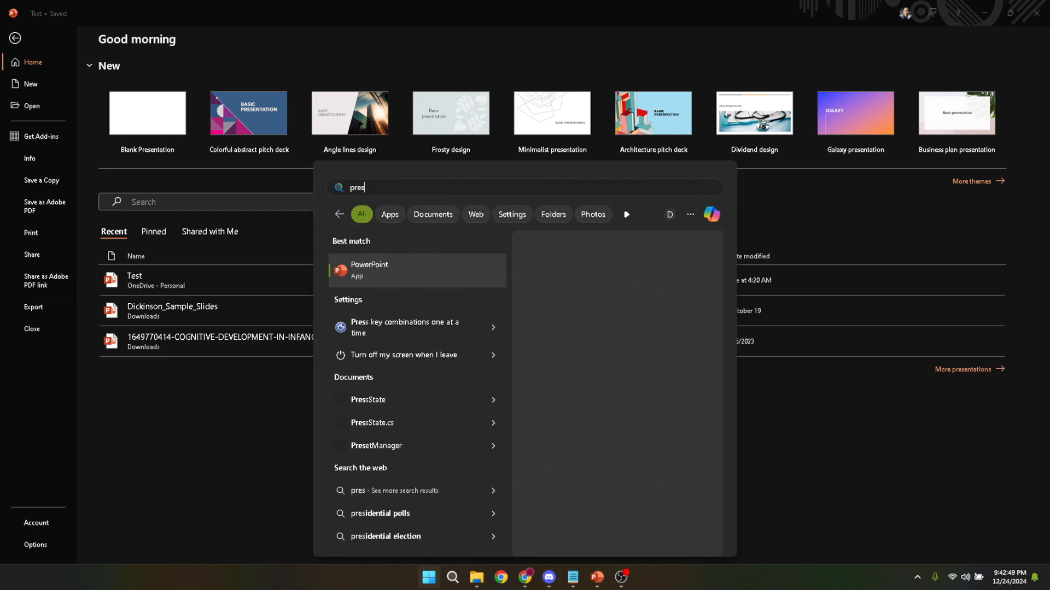
pyautogui.write('en')
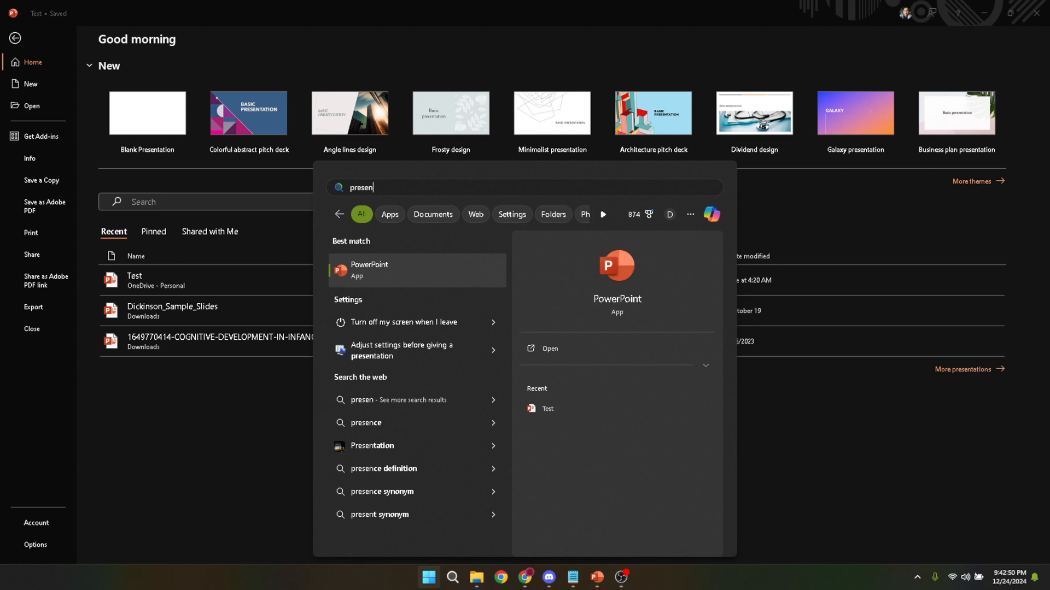
pyautogui.moveTo(391, 266)
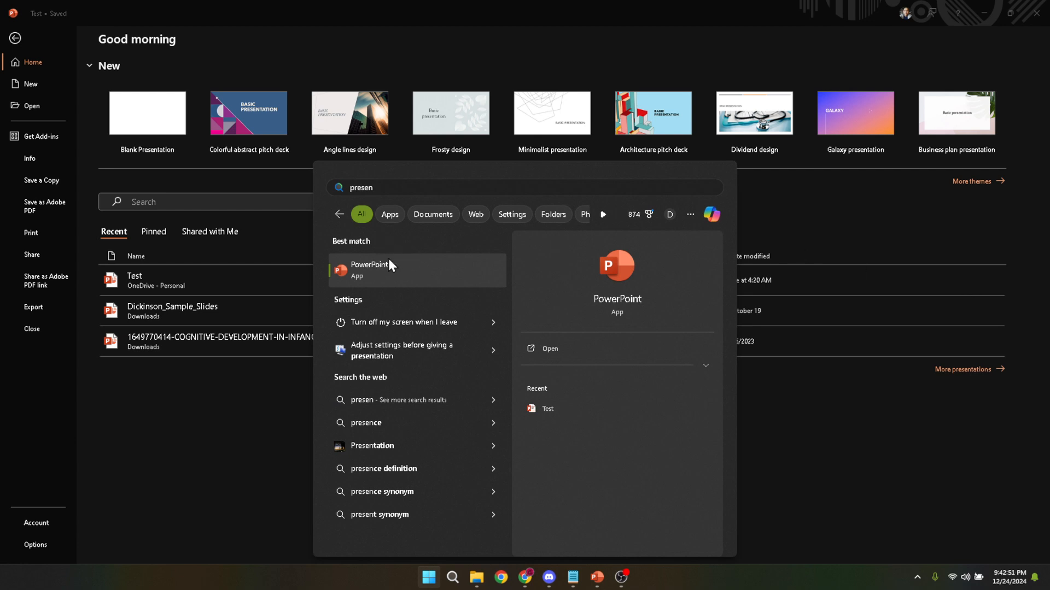
pyautogui.moveTo(233, 430)
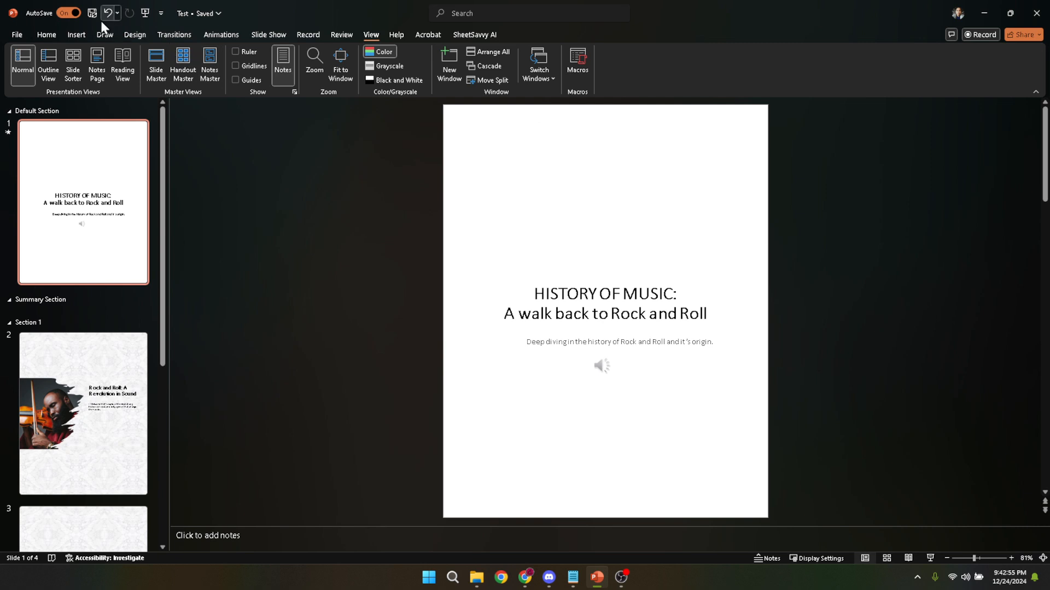
# Step: Show the Design tab themes for the HISTORY OF MUSIC Test presentation
pyautogui.click(135, 34)
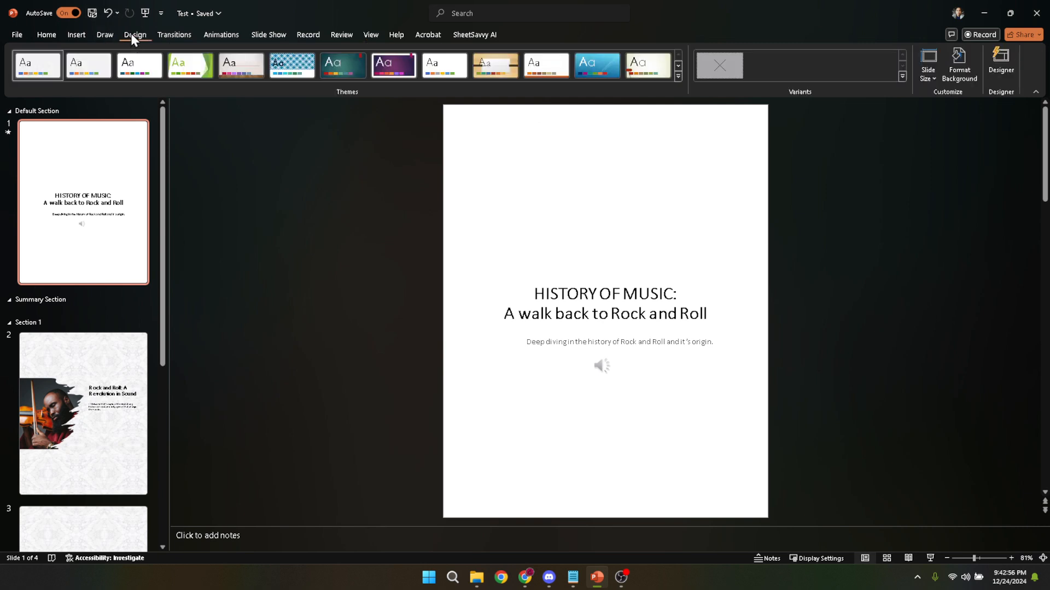
pyautogui.moveTo(141, 45)
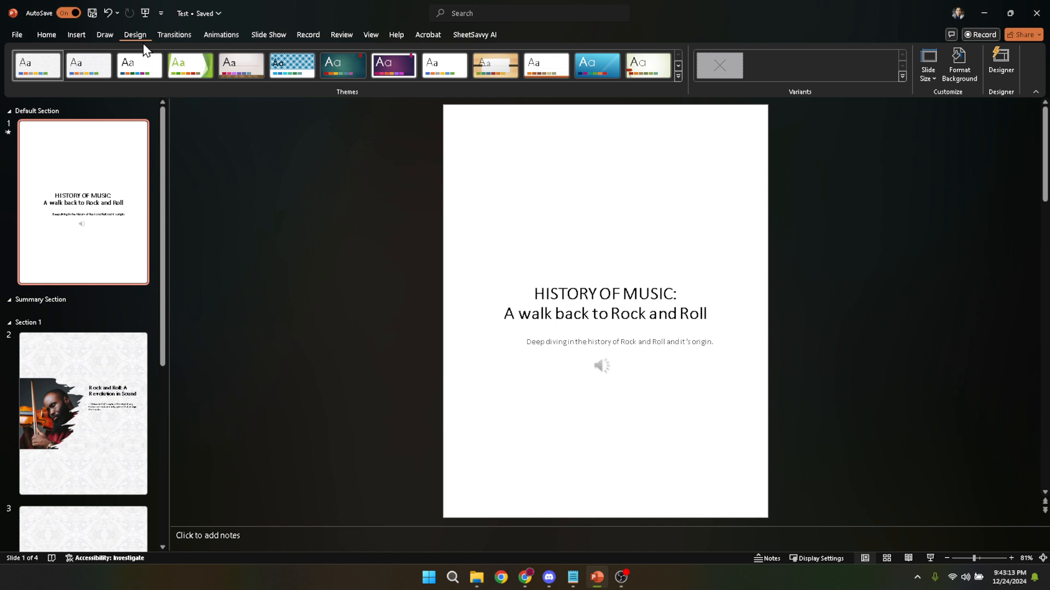
pyautogui.moveTo(239, 65)
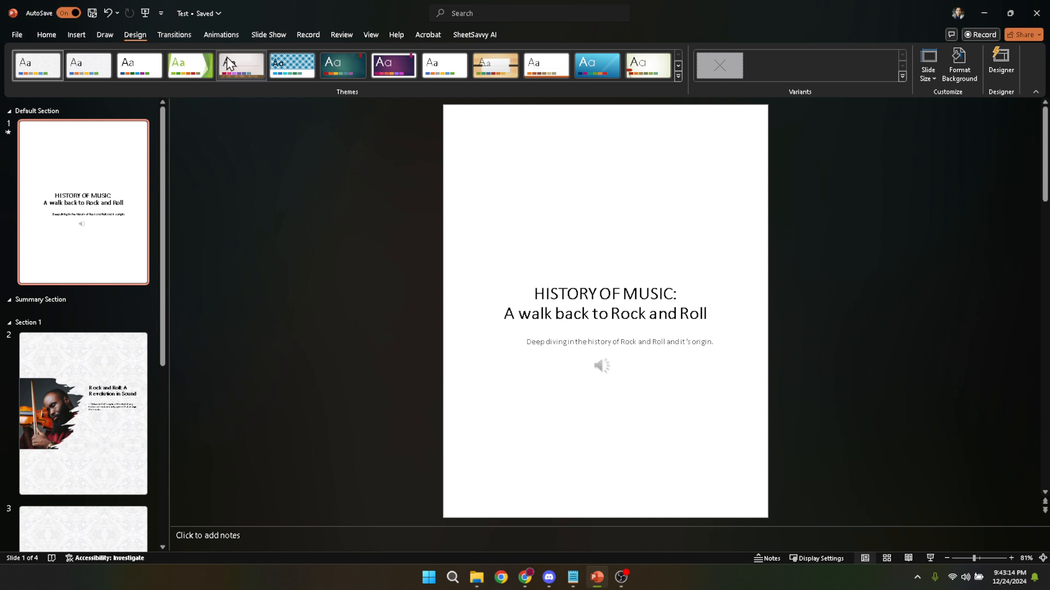
pyautogui.moveTo(710, 87)
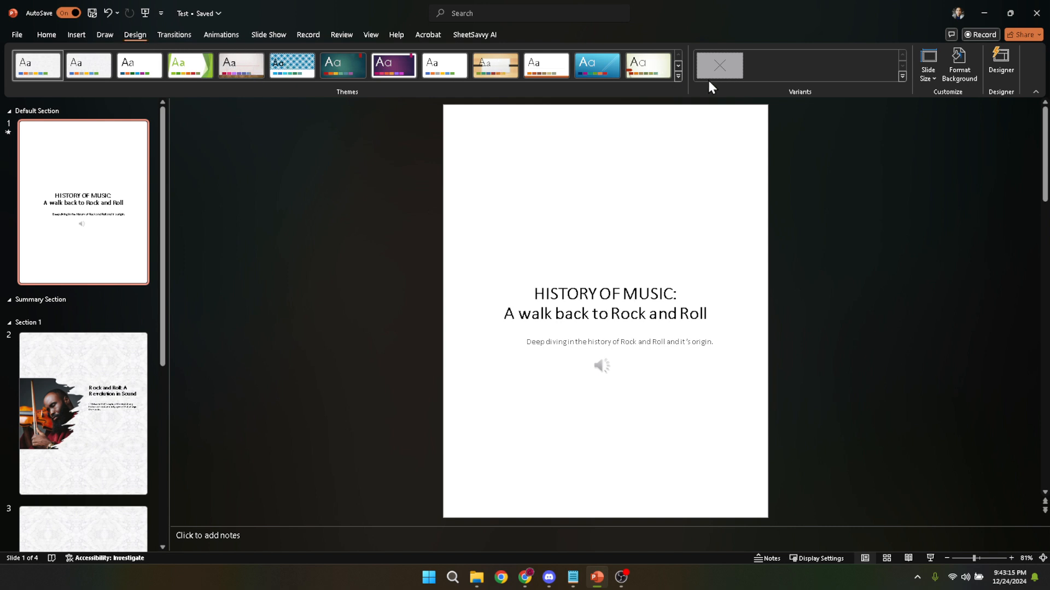
# Step: Expand the Design tab themes gallery to its full list
pyautogui.click(676, 76)
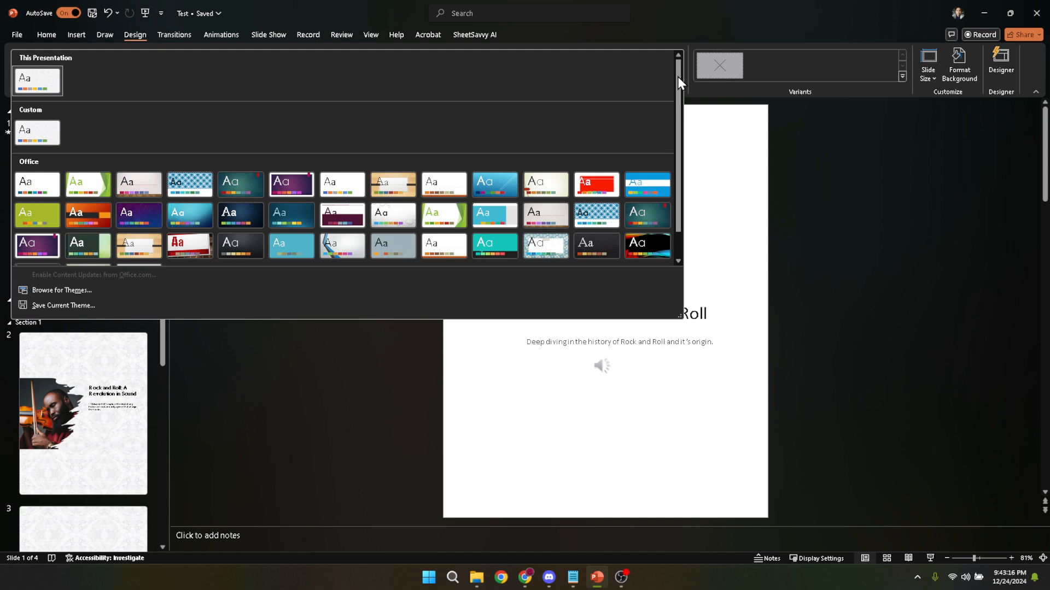
pyautogui.click(86, 243)
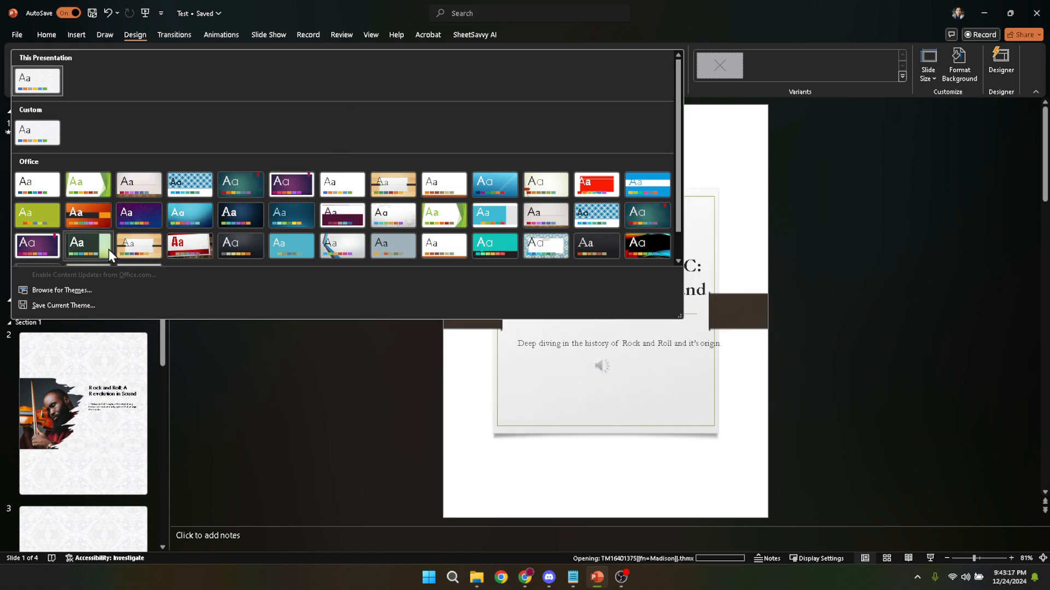
pyautogui.moveTo(87, 243)
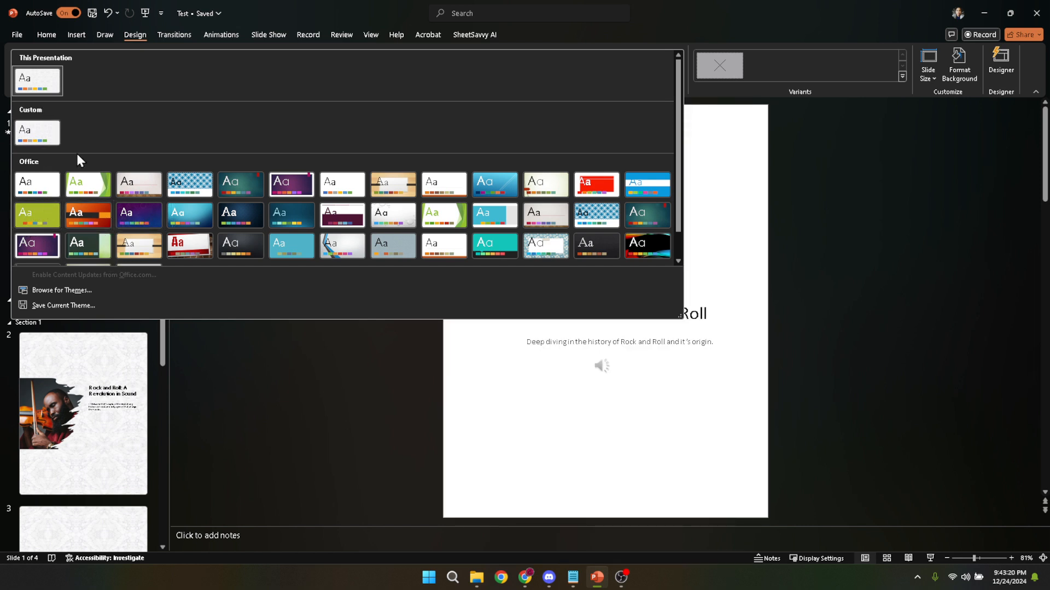
pyautogui.moveTo(63, 305)
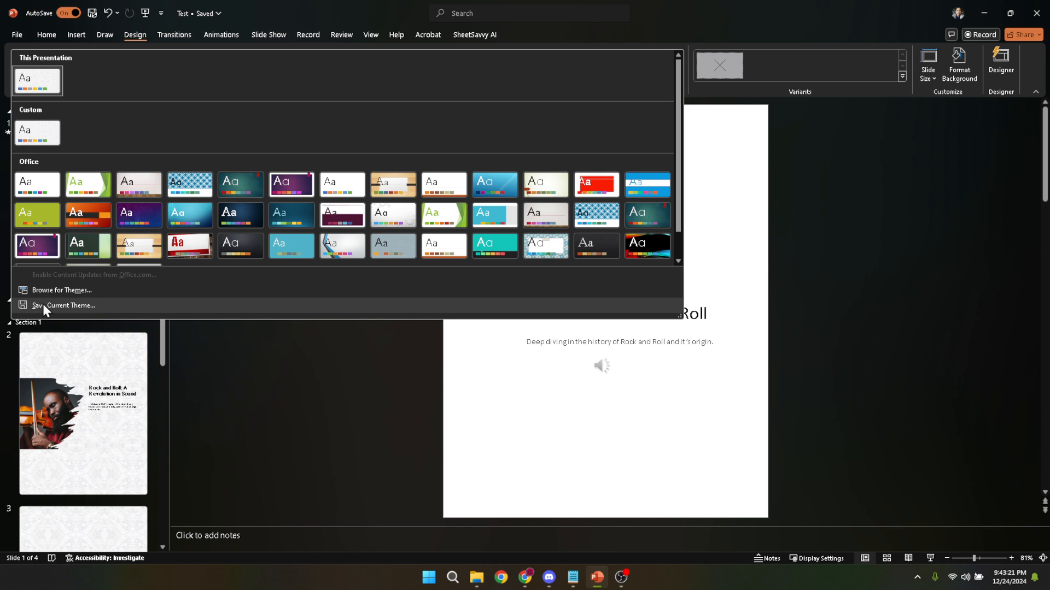
pyautogui.moveTo(54, 309)
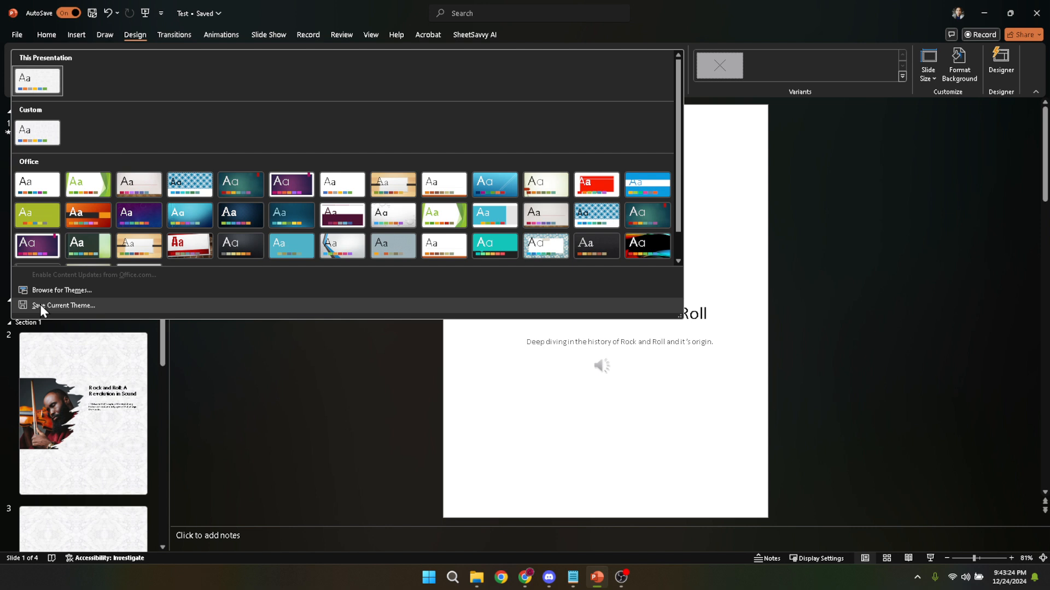
# Step: Save the current design as theme file Theme2 in Document Themes
pyautogui.click(63, 305)
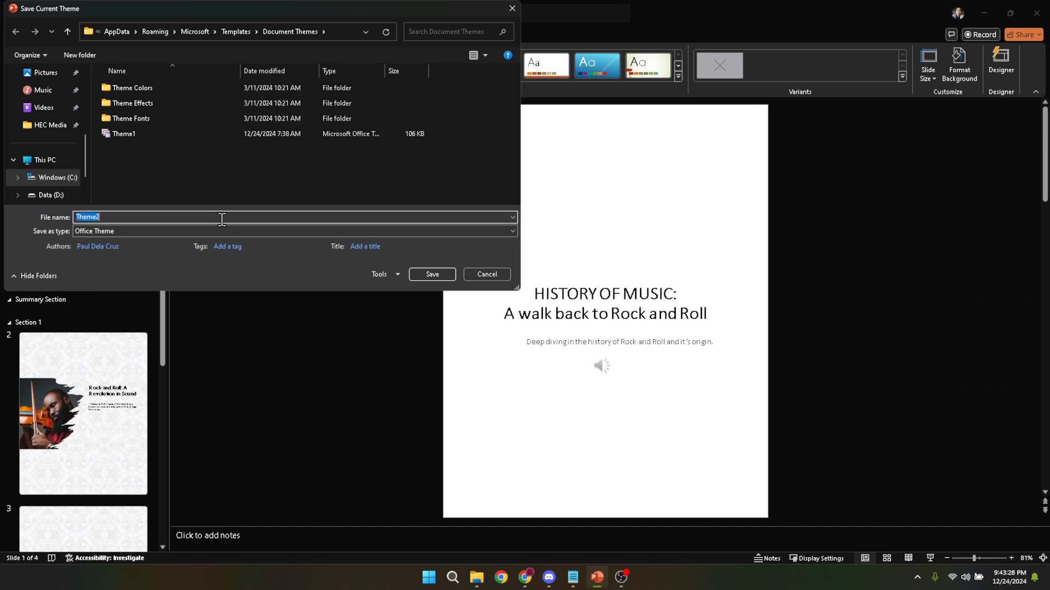
pyautogui.moveTo(164, 215)
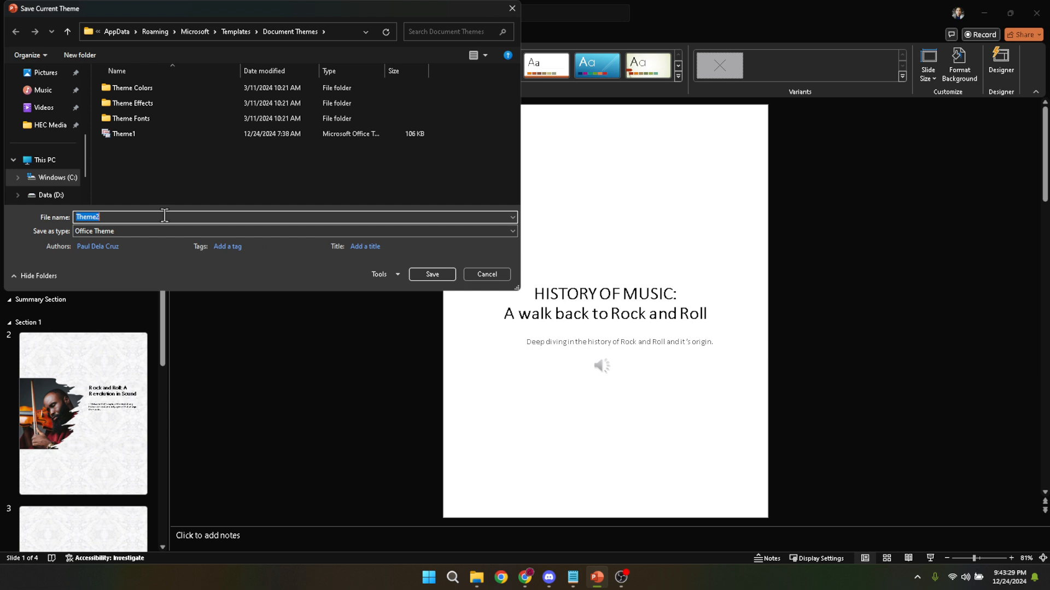
pyautogui.moveTo(432, 274)
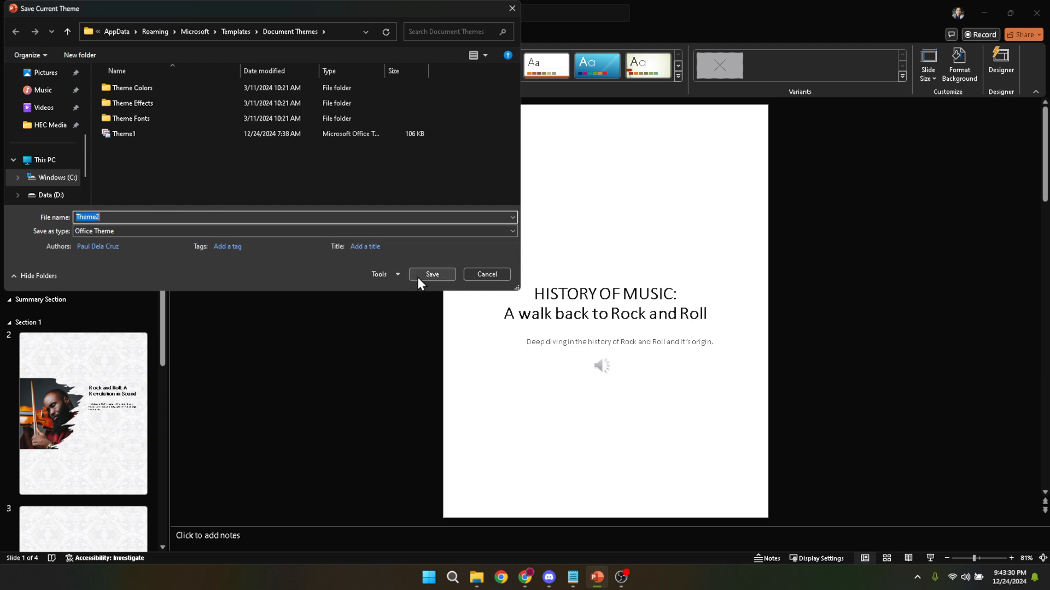
pyautogui.click(432, 276)
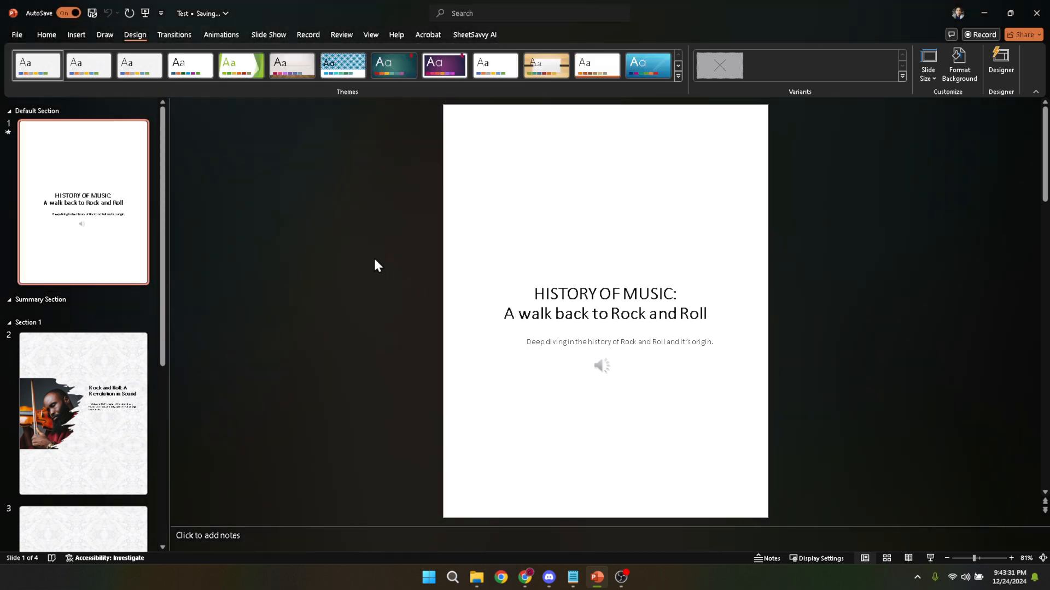
pyautogui.moveTo(299, 158)
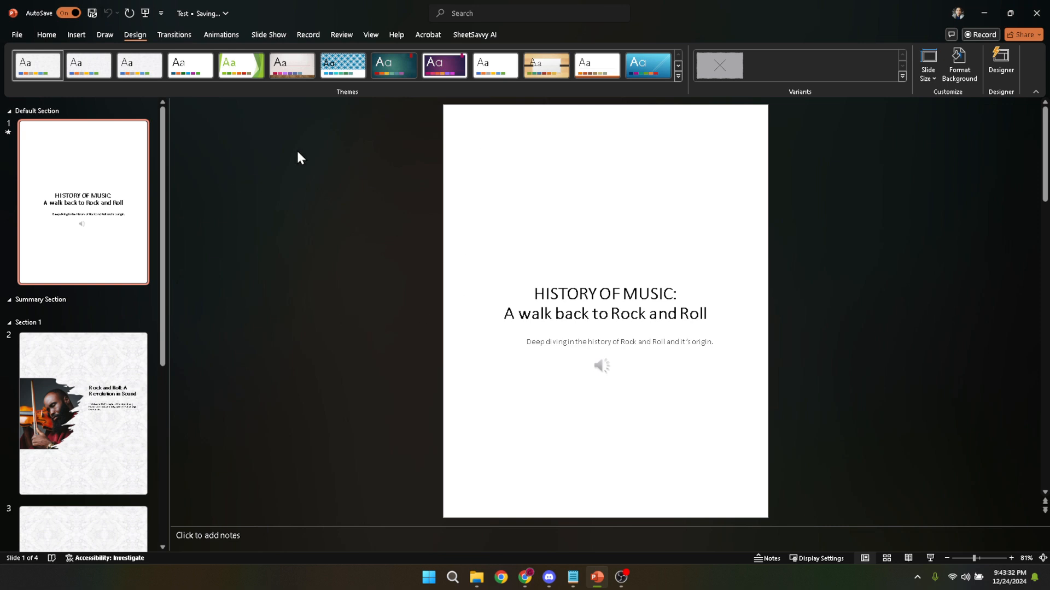
pyautogui.moveTo(677, 74)
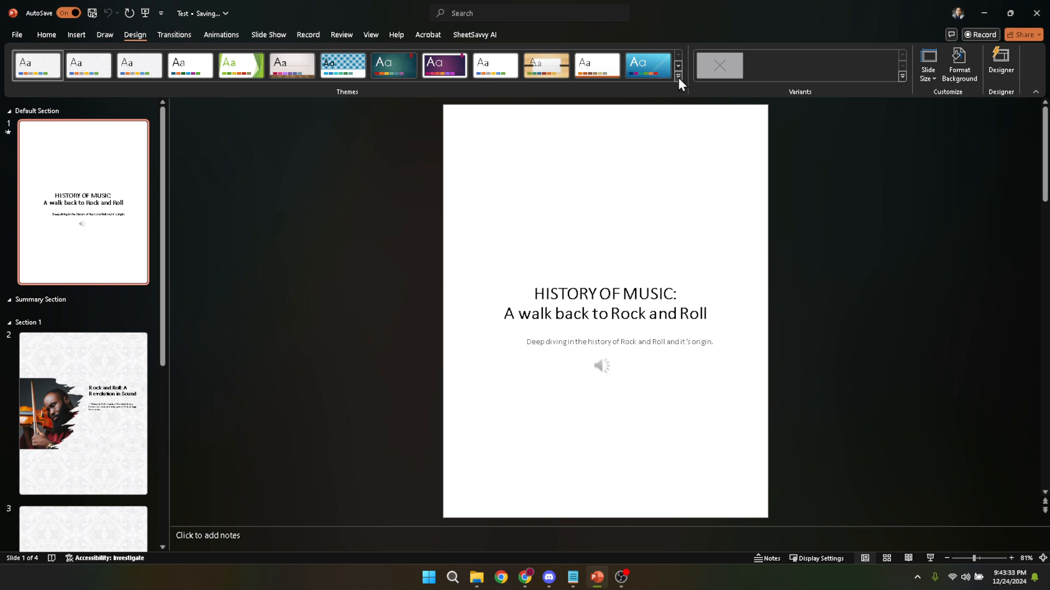
# Step: Reopen the themes gallery to confirm Theme2 appears under Custom
pyautogui.click(678, 77)
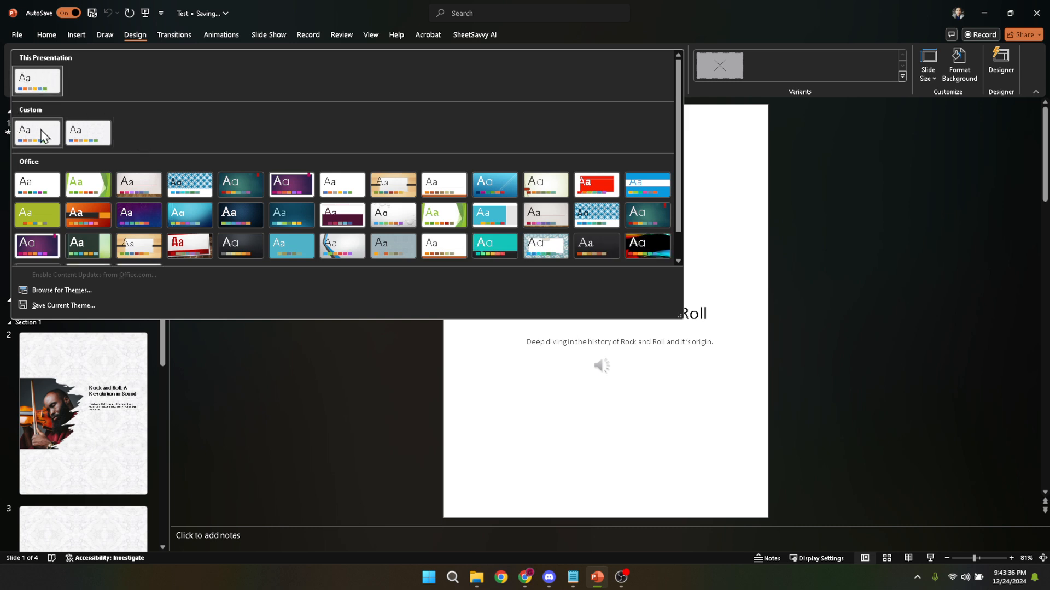
pyautogui.moveTo(87, 132)
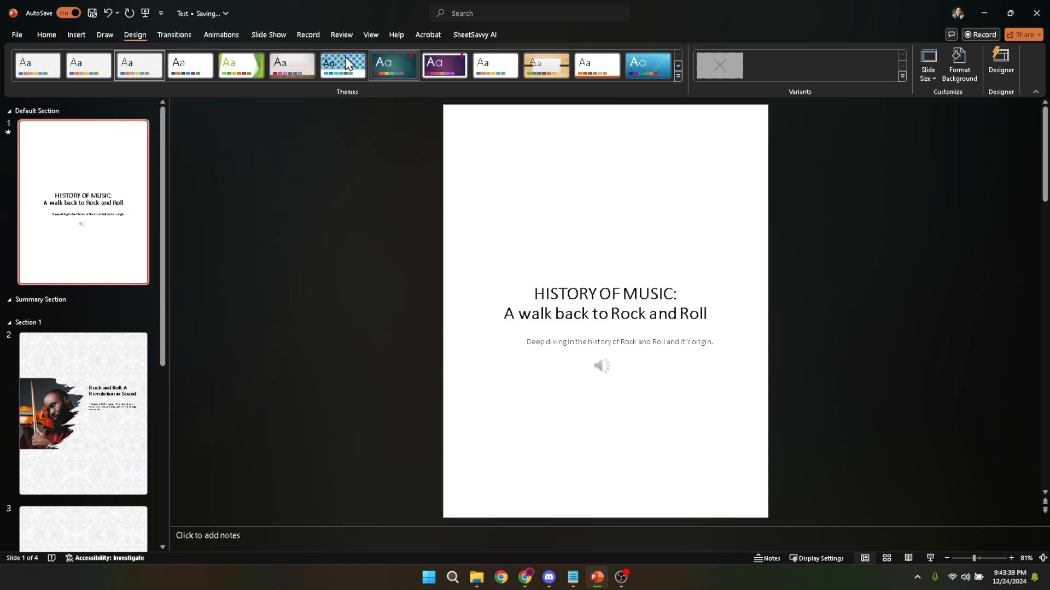
pyautogui.moveTo(87, 66)
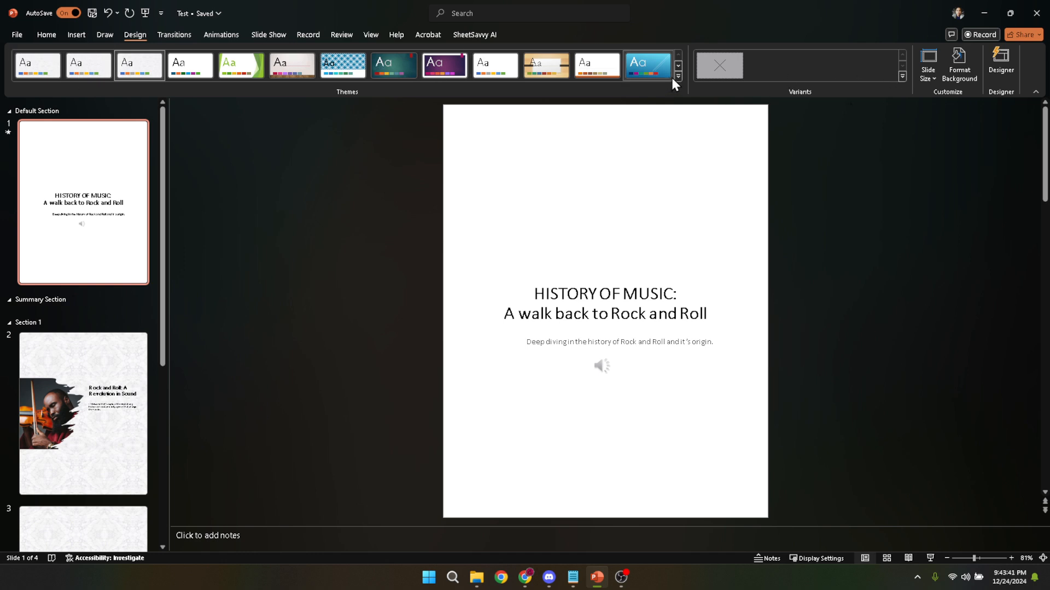
pyautogui.click(677, 75)
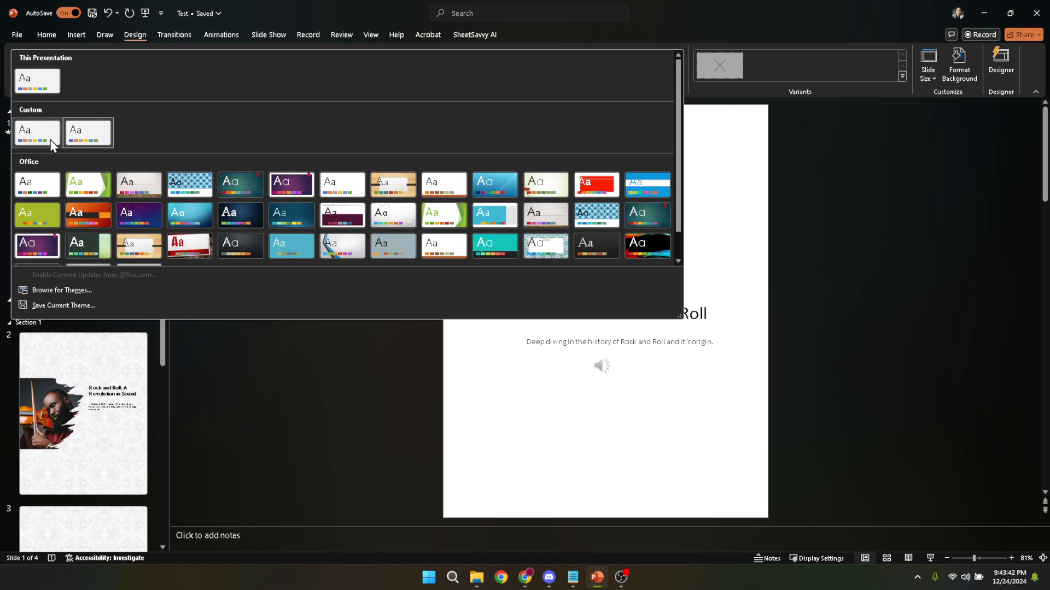